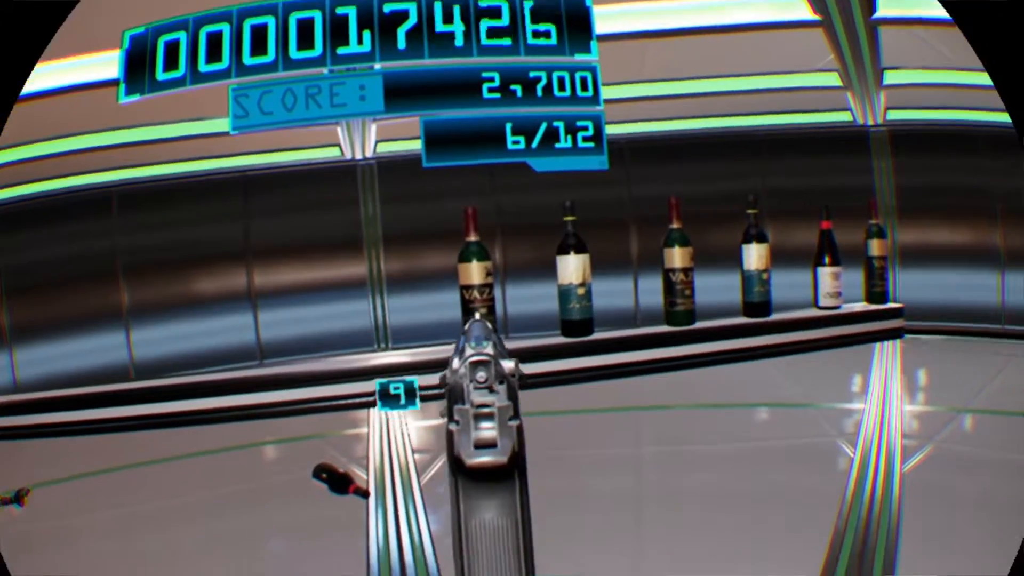
pyautogui.click(486, 365)
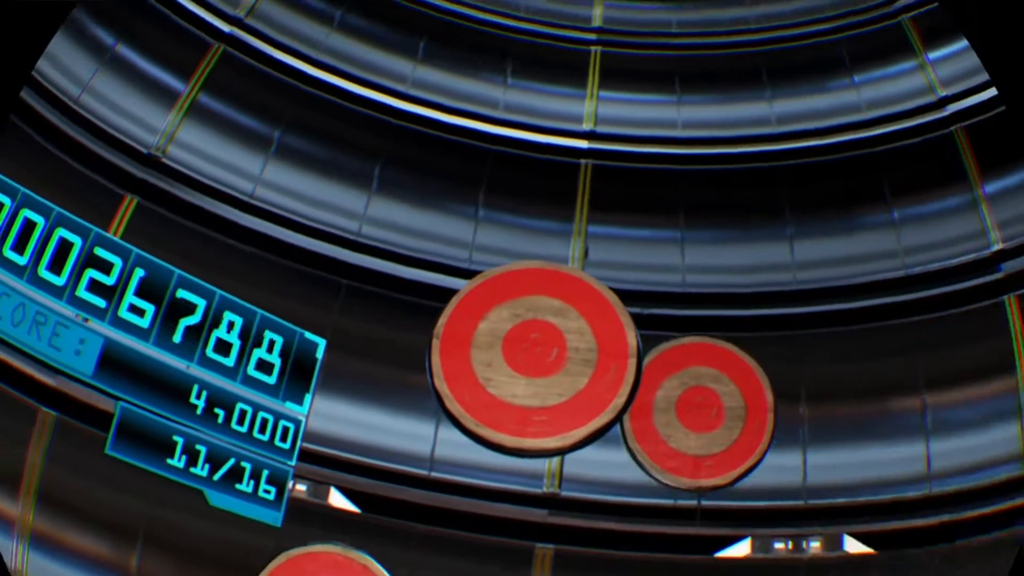
pyautogui.click(520, 345)
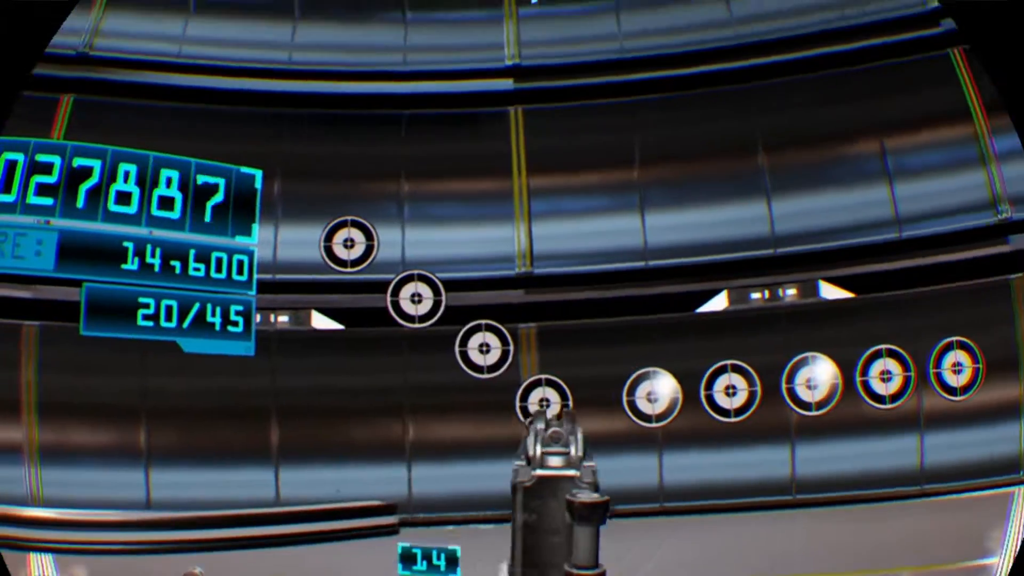
pyautogui.click(542, 405)
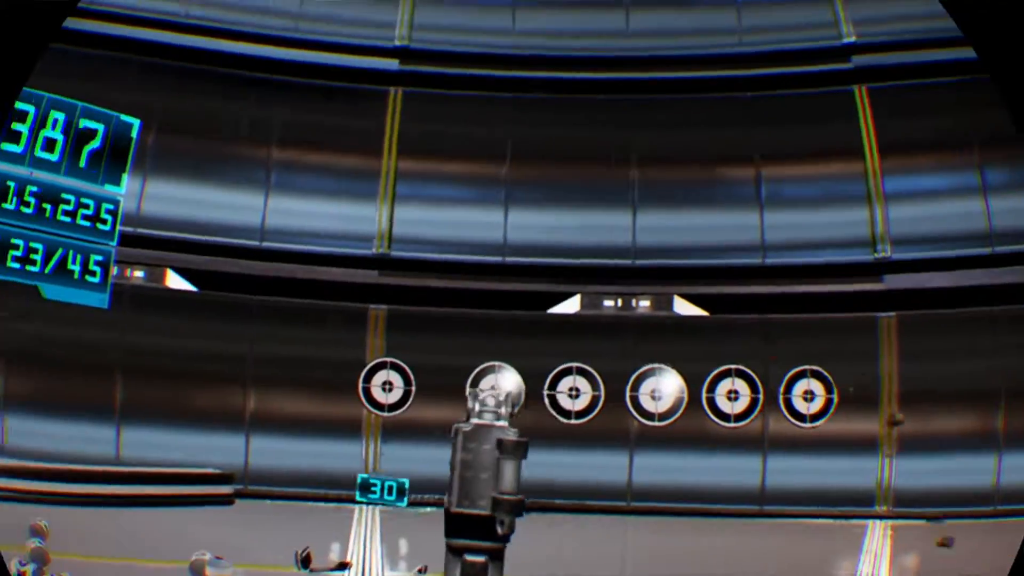
pyautogui.click(496, 393)
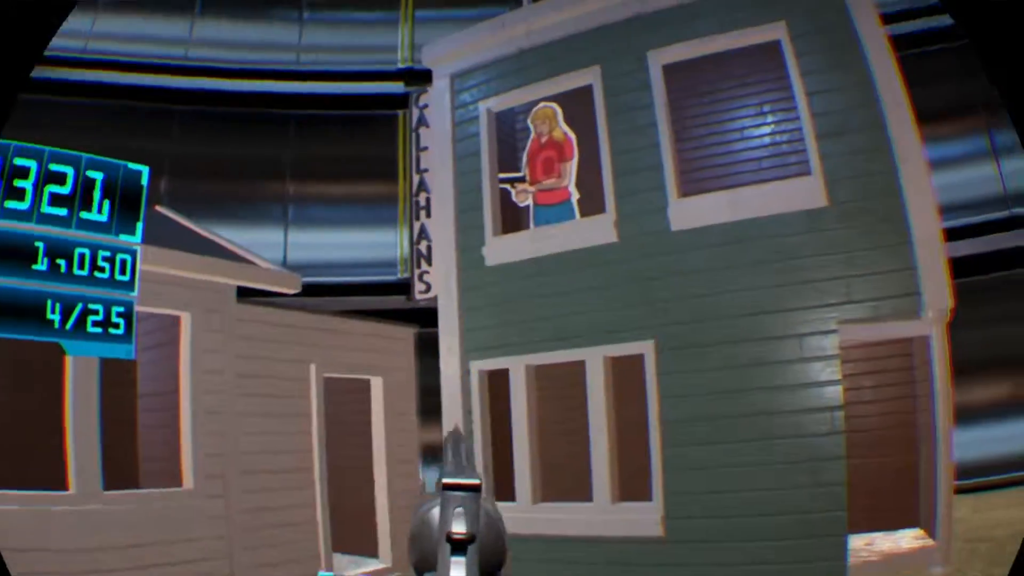
pyautogui.click(544, 166)
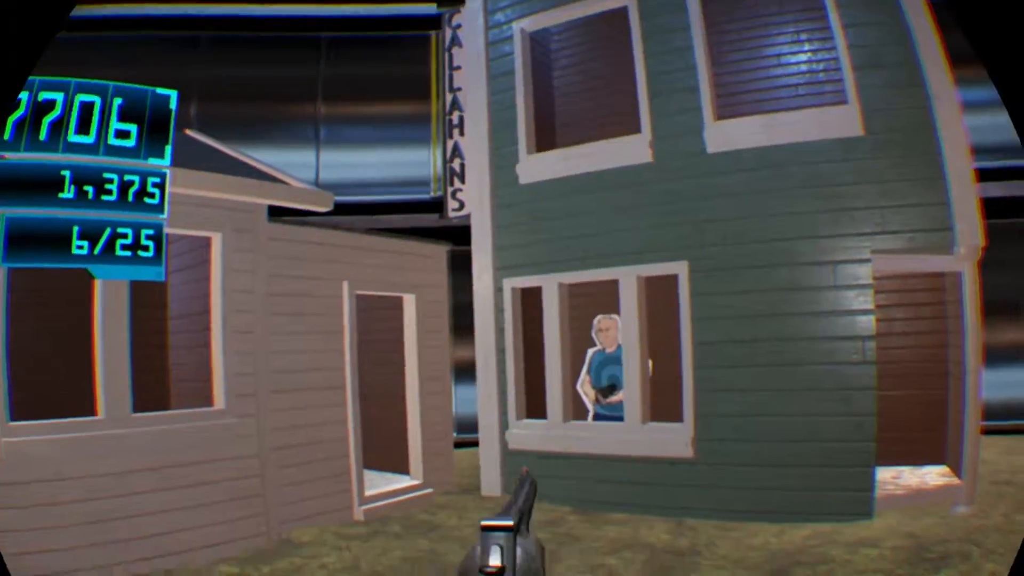
pyautogui.click(601, 365)
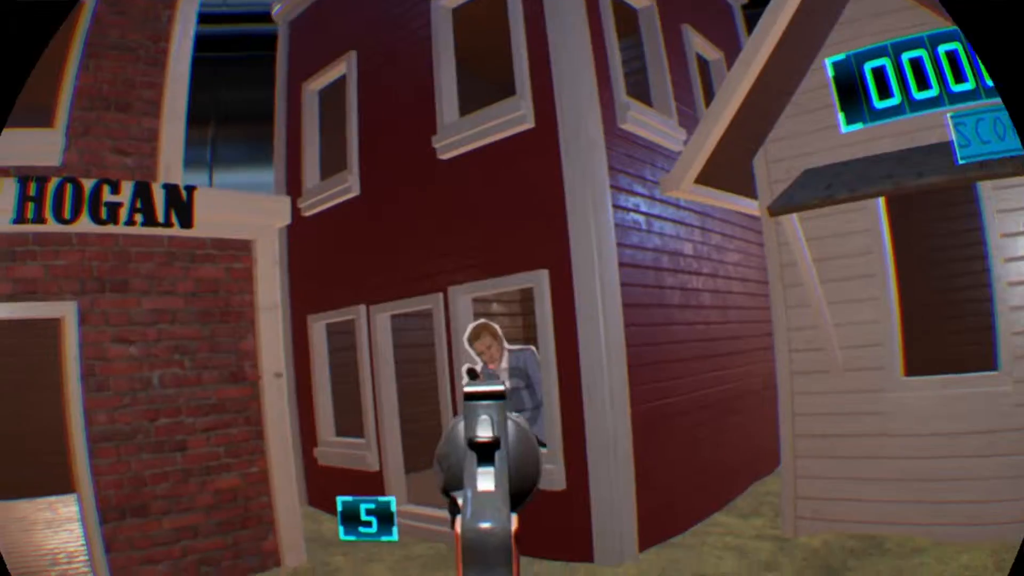
pyautogui.click(496, 403)
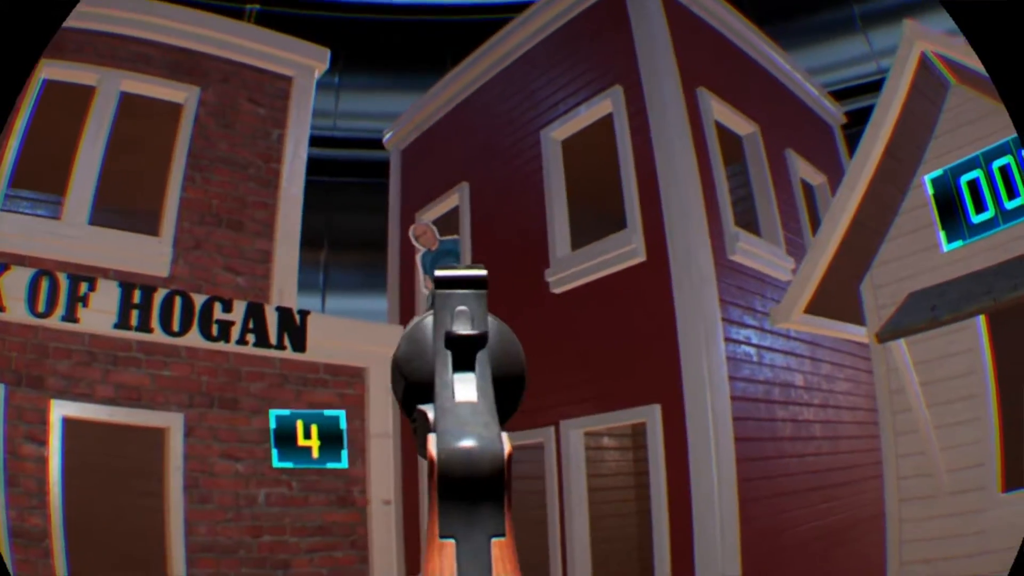